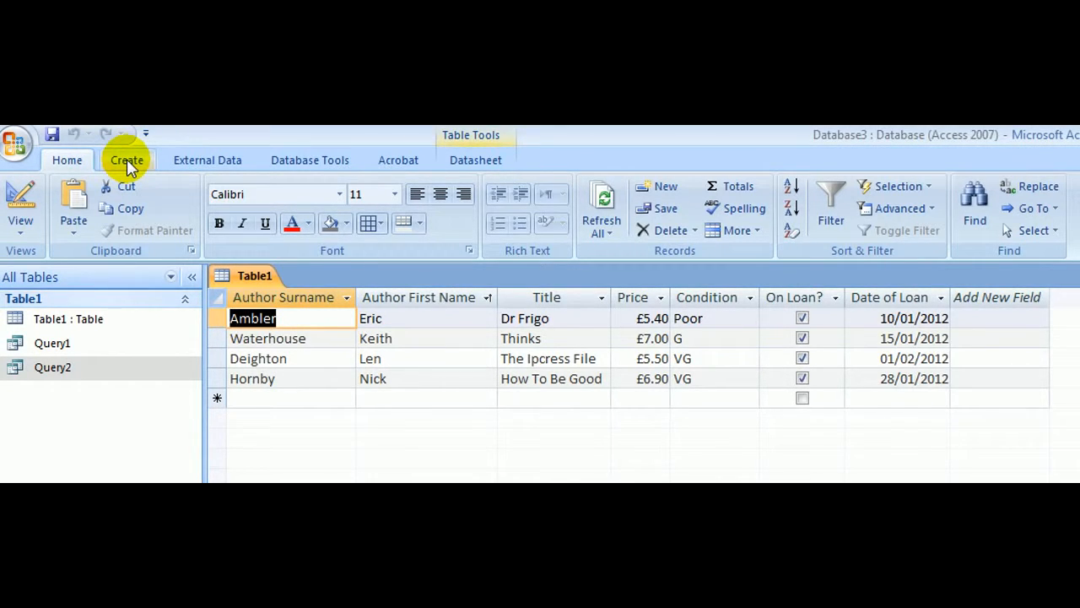
# Step: Start the Report Wizard from the Create ribbon commands
pyautogui.click(127, 159)
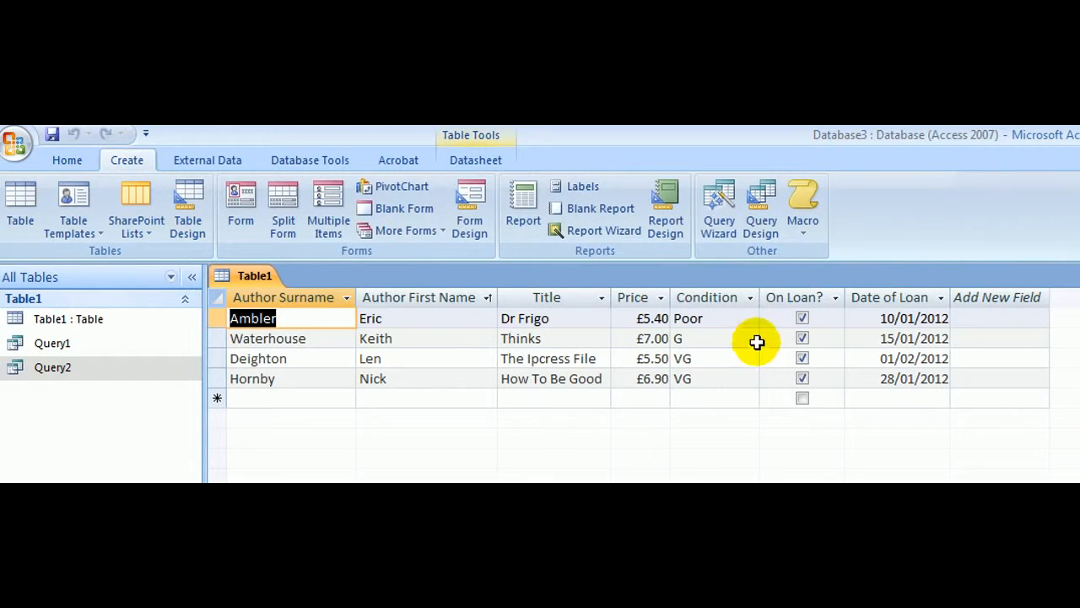
pyautogui.click(604, 230)
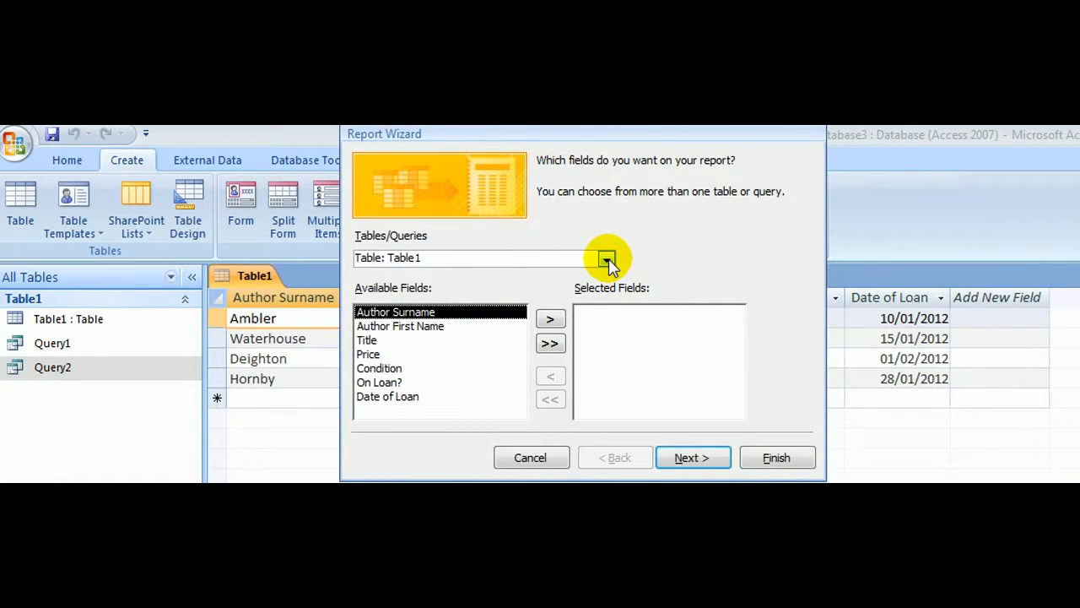
# Step: Choose Table1 as the source and add all seven of its fields to the report
pyautogui.click(606, 259)
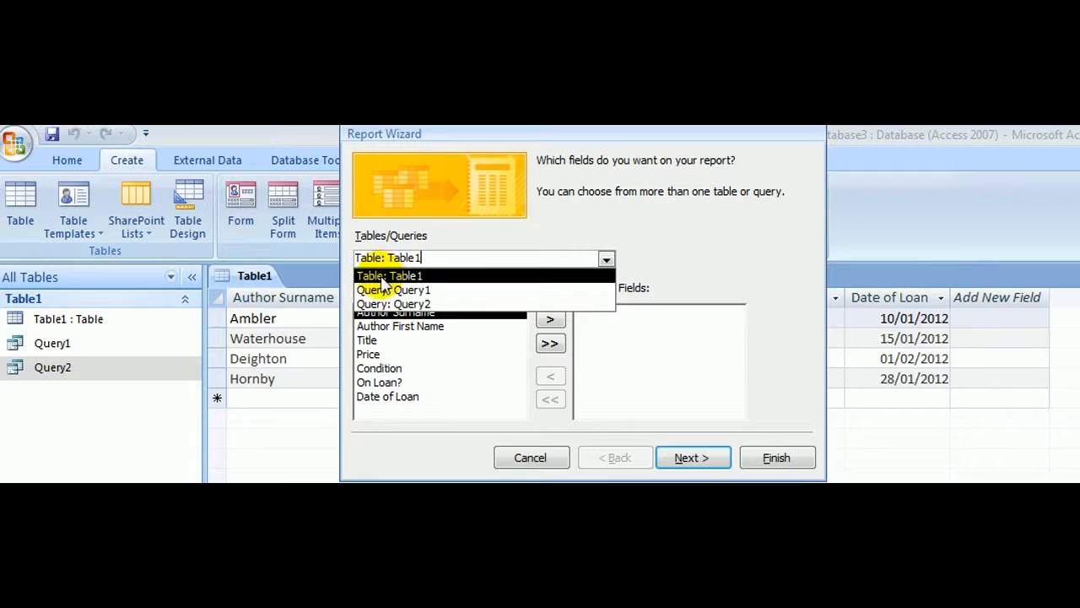
pyautogui.click(388, 275)
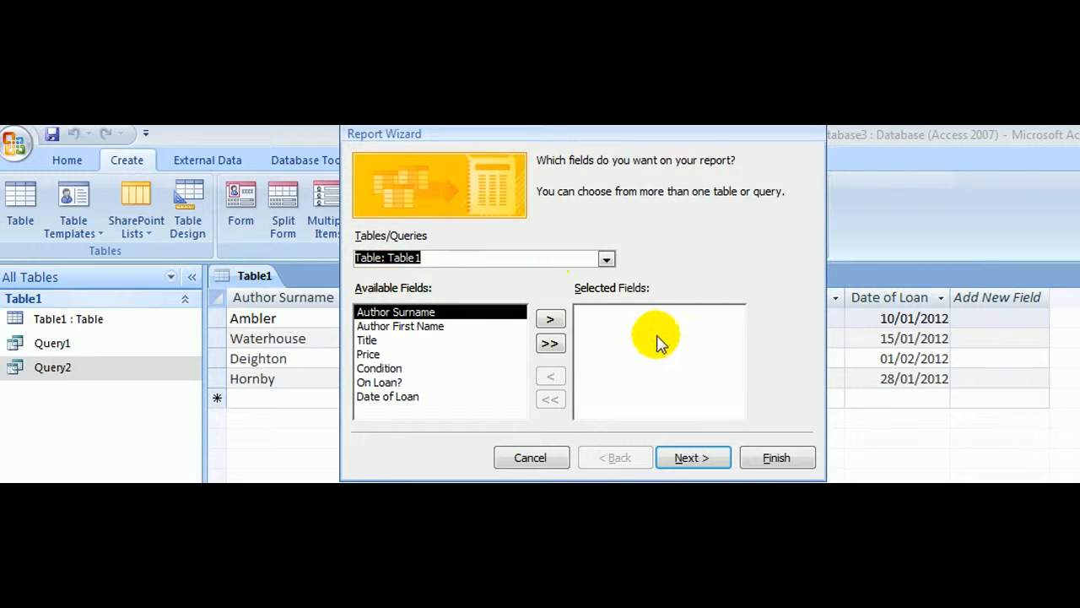
pyautogui.click(550, 343)
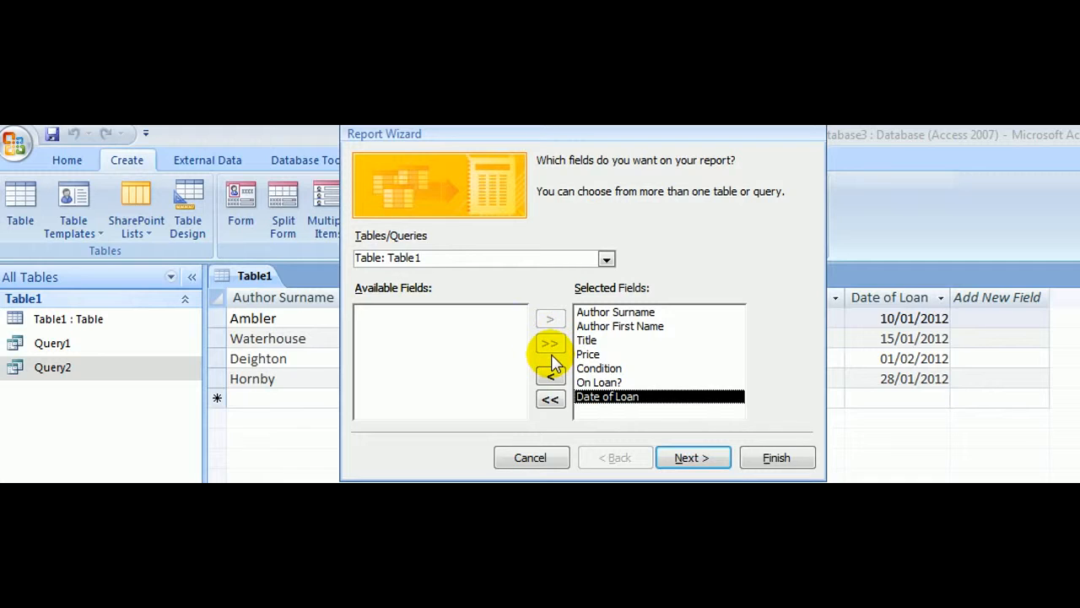
pyautogui.click(692, 457)
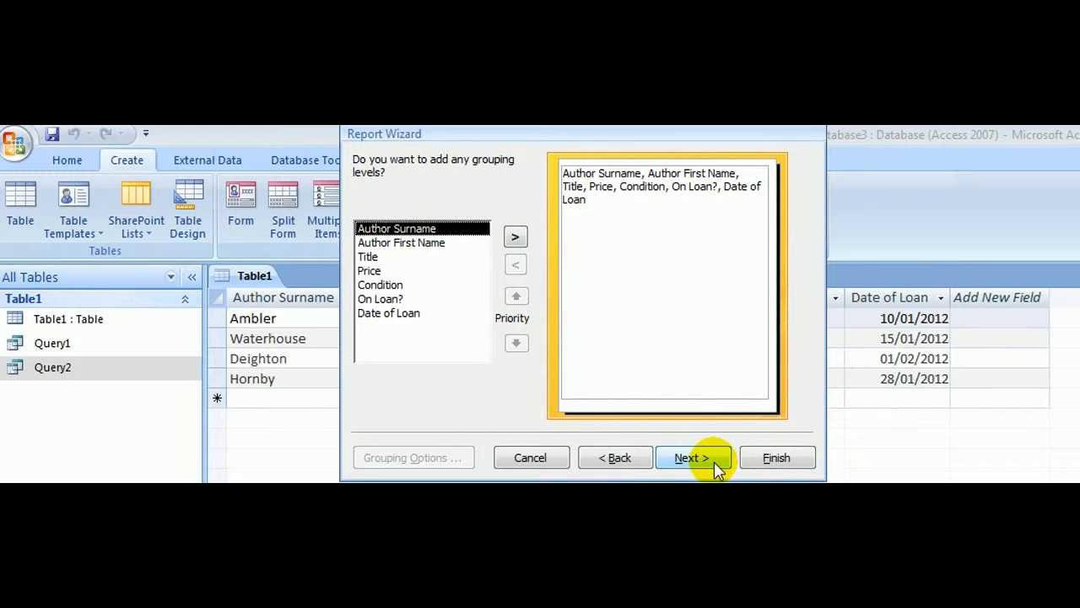
# Step: Skip grouping and sorting, keep a Tabular Portrait layout with fitted field widths and the Office style
pyautogui.click(692, 455)
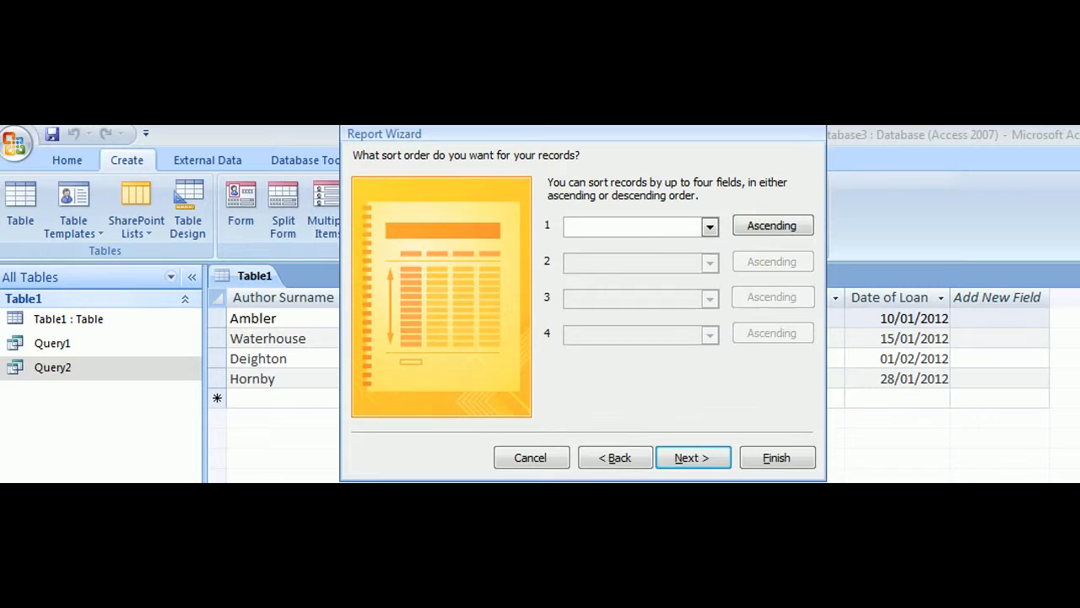
pyautogui.click(692, 455)
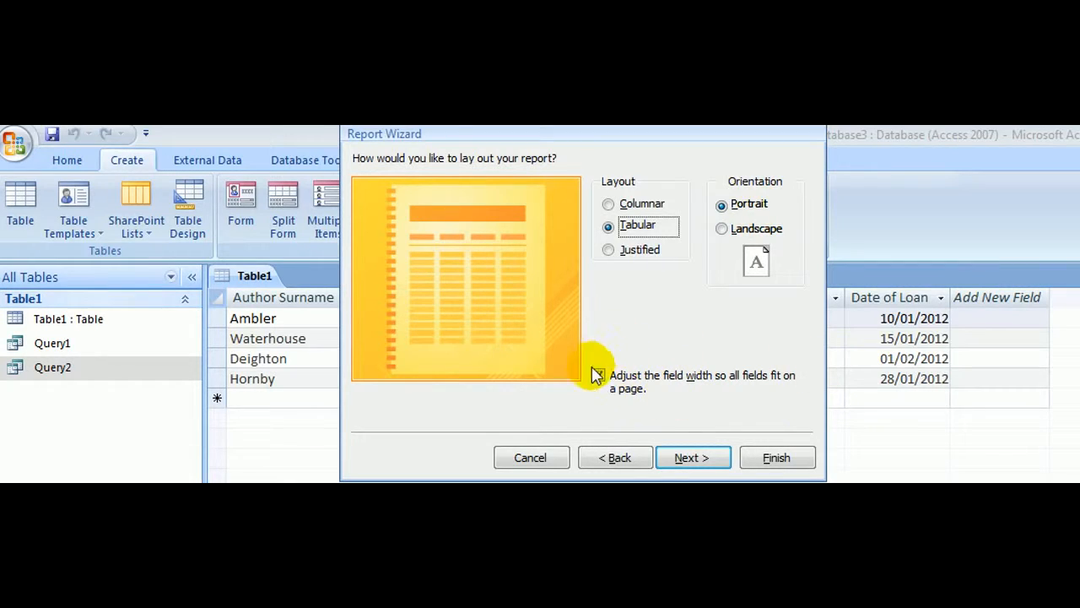
pyautogui.click(598, 375)
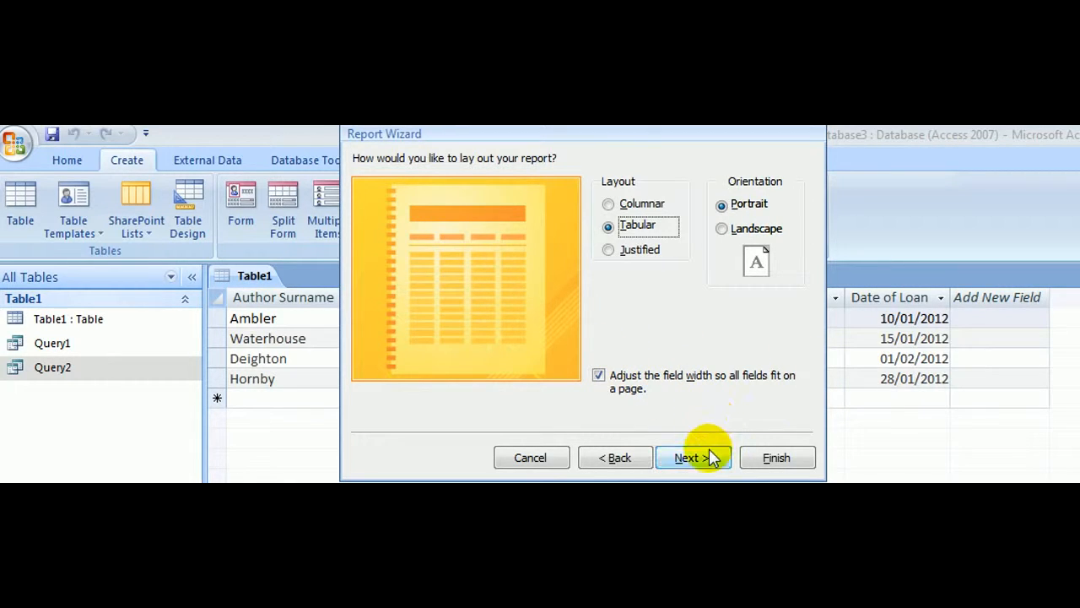
pyautogui.click(692, 456)
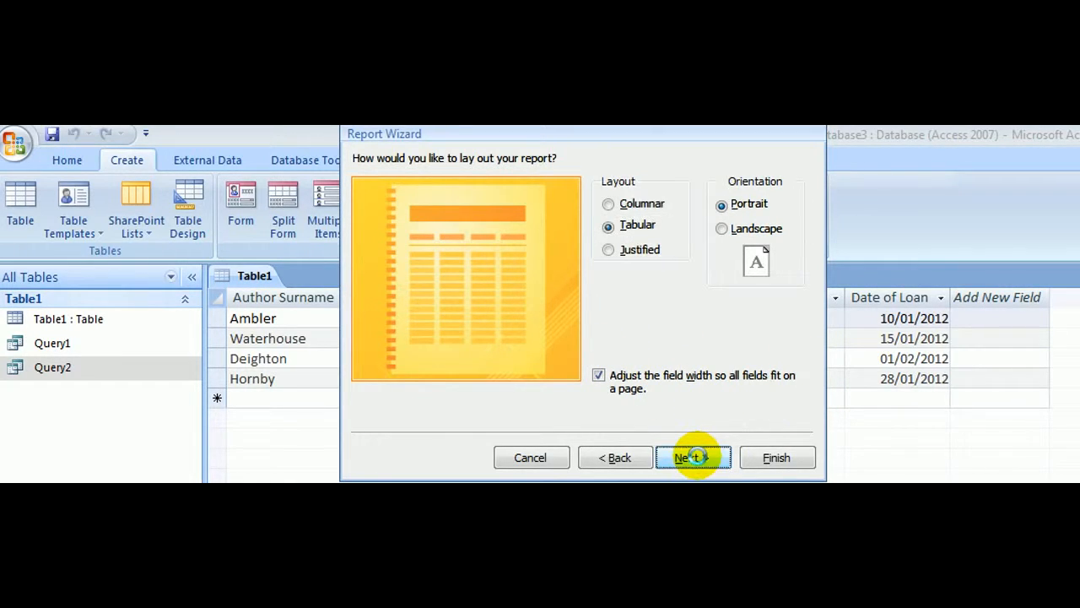
pyautogui.click(692, 456)
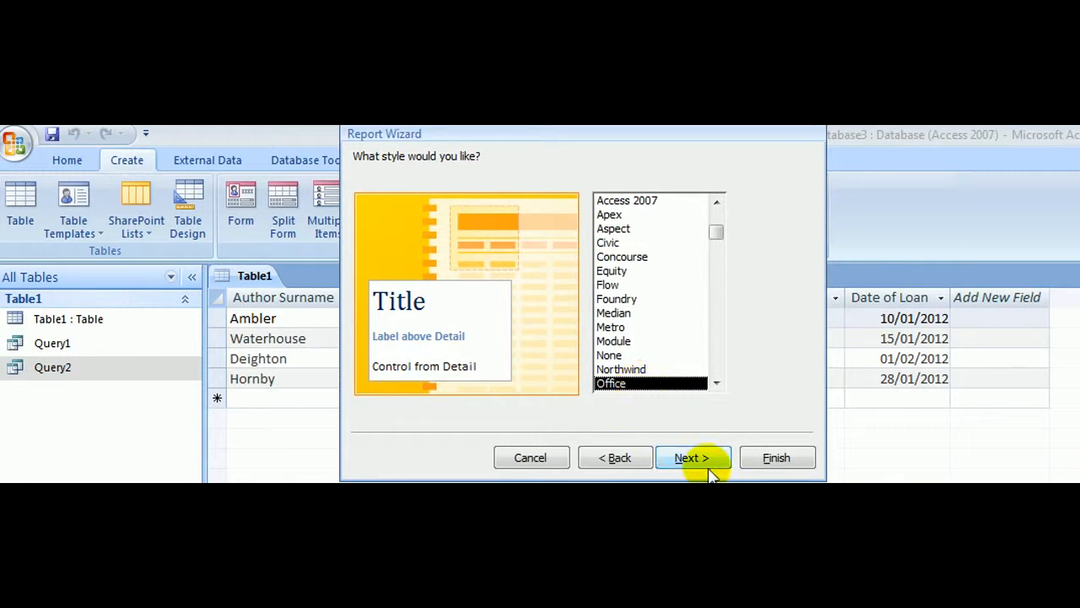
pyautogui.click(690, 456)
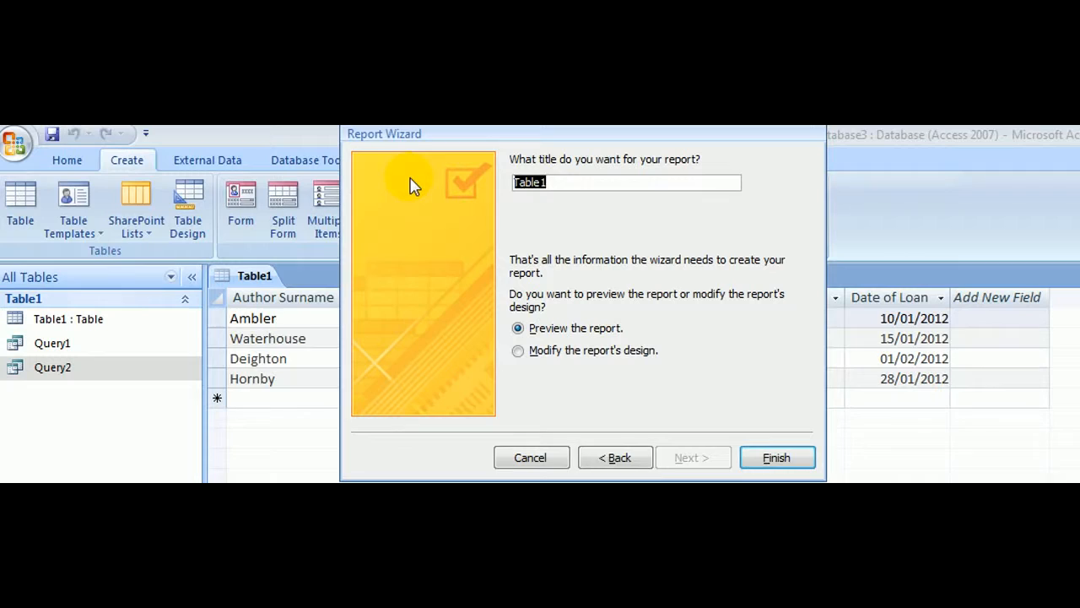
# Step: Title the report Report1 and finish the wizard into print preview
pyautogui.write('Repp')
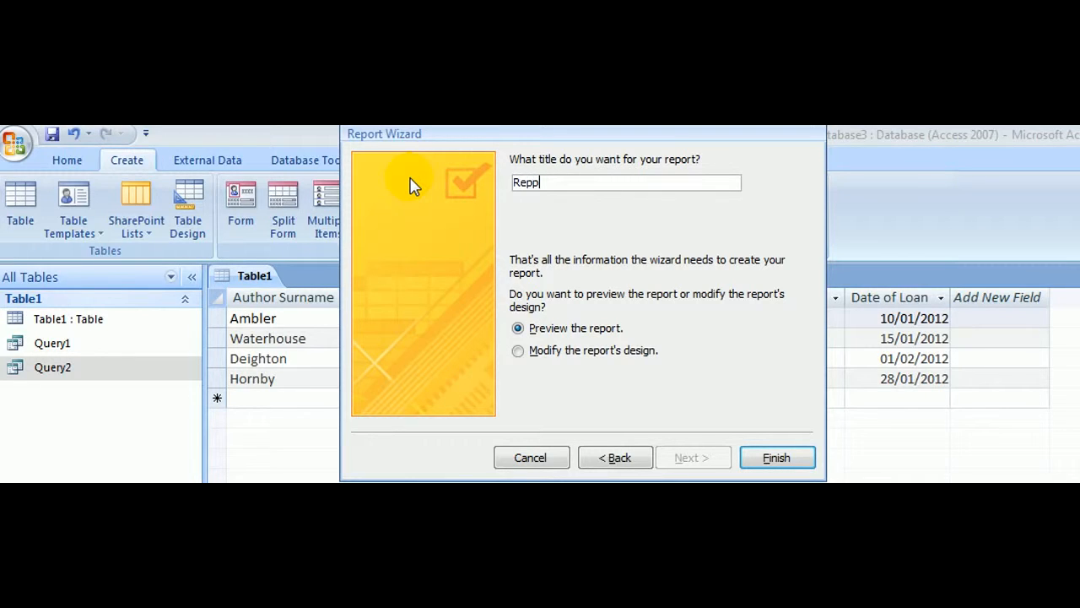
pyautogui.write('Report1')
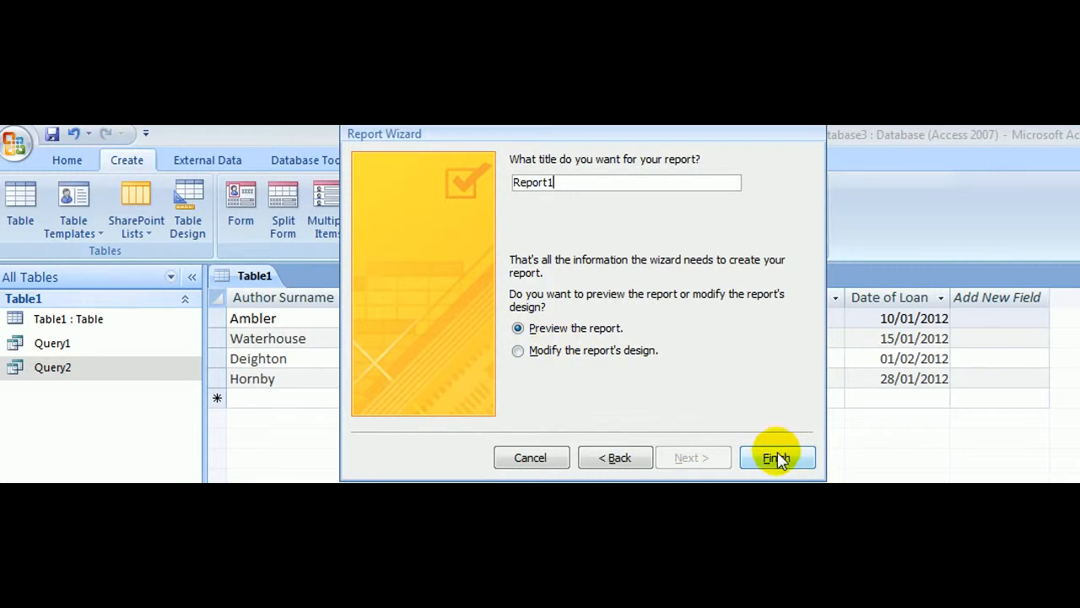
pyautogui.click(775, 457)
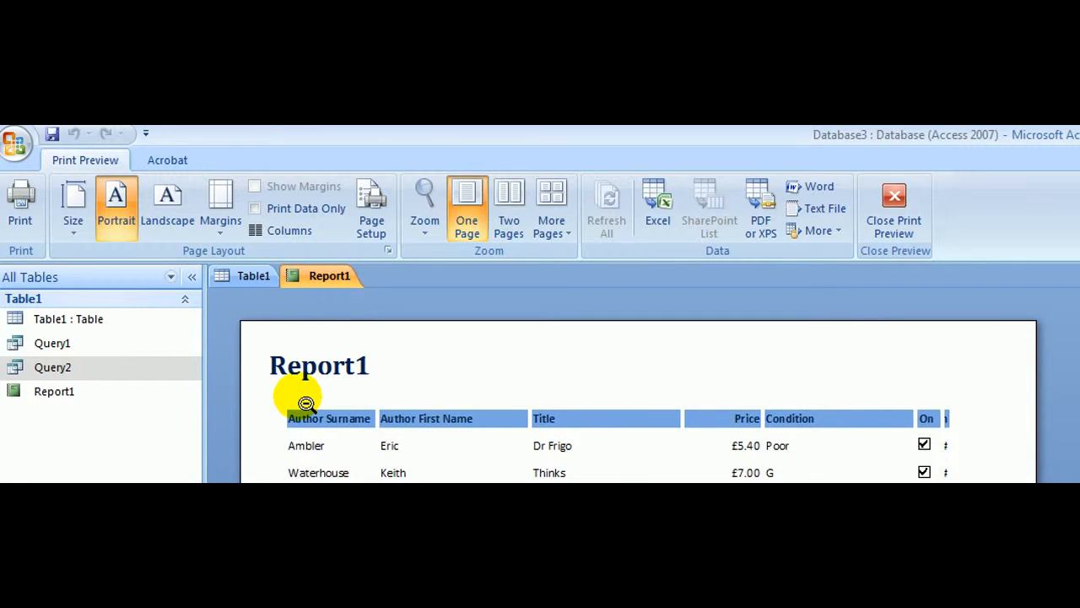
pyautogui.moveTo(447, 419)
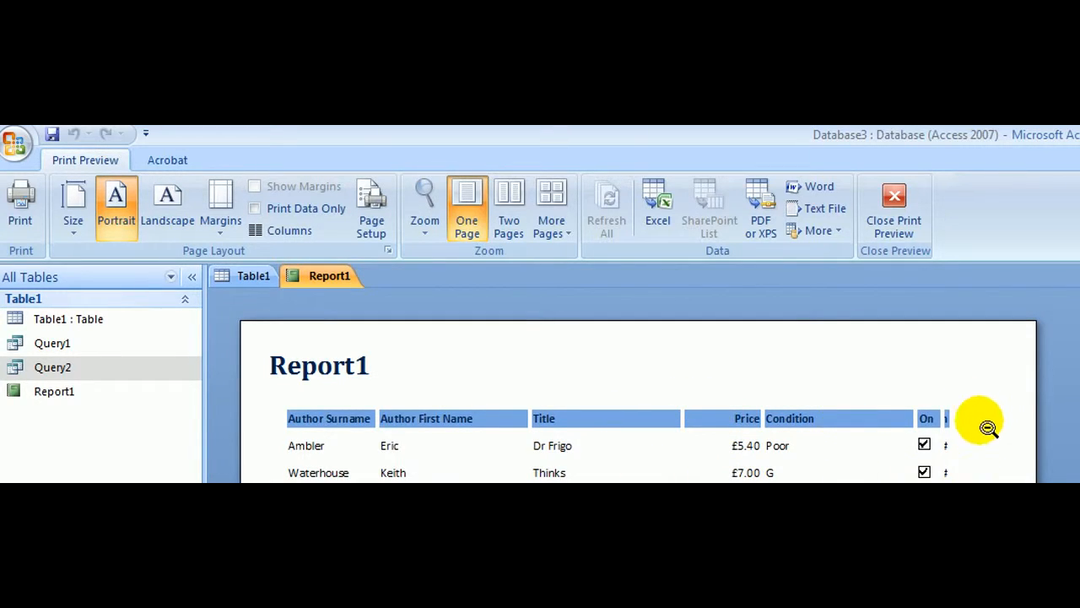
pyautogui.moveTo(949, 418)
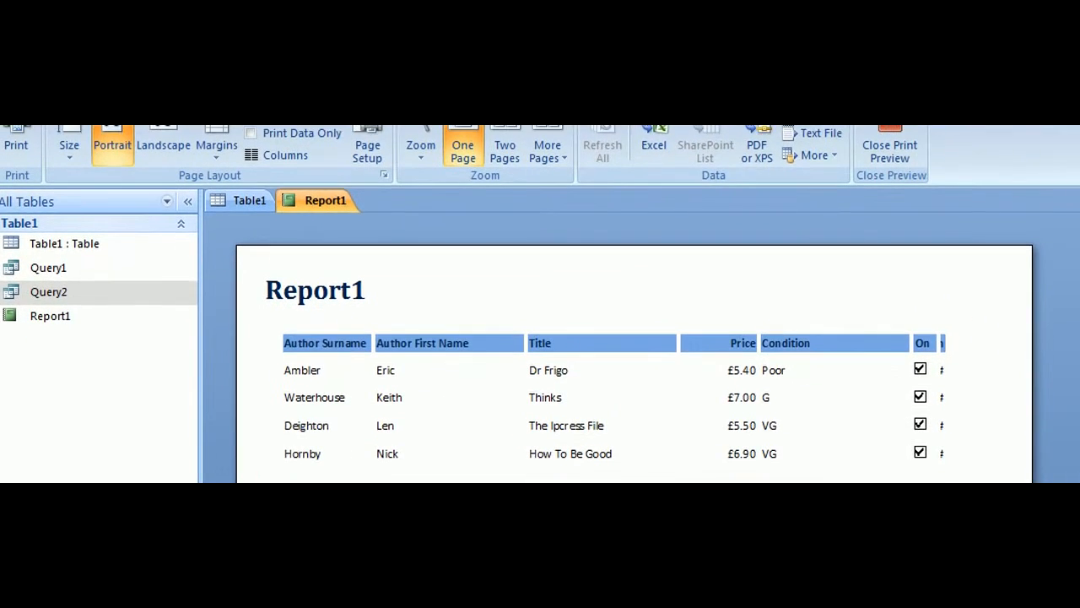
pyautogui.moveTo(969, 348)
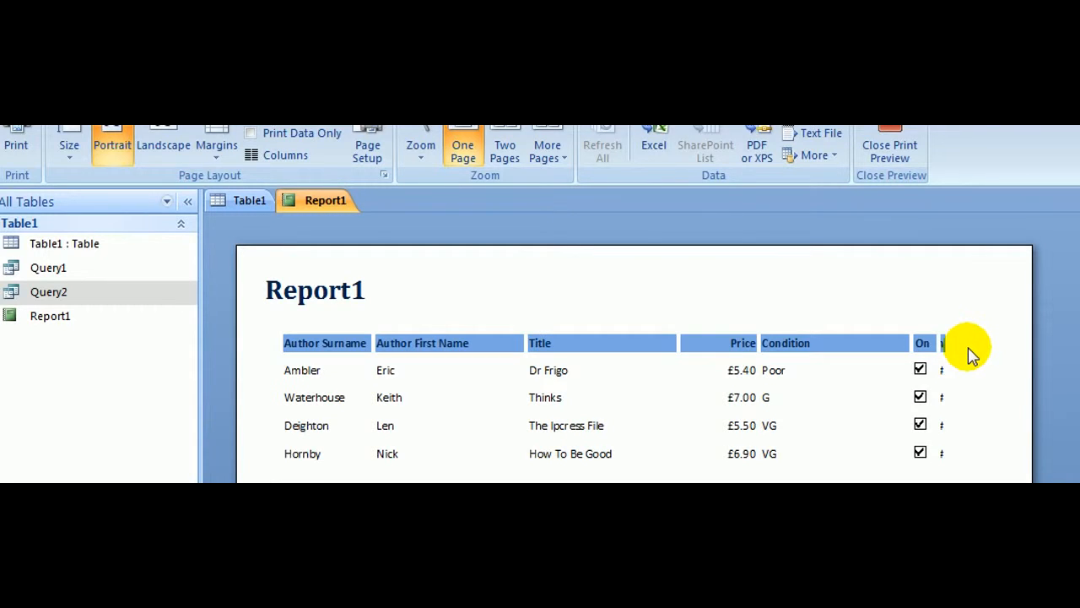
pyautogui.moveTo(969, 348)
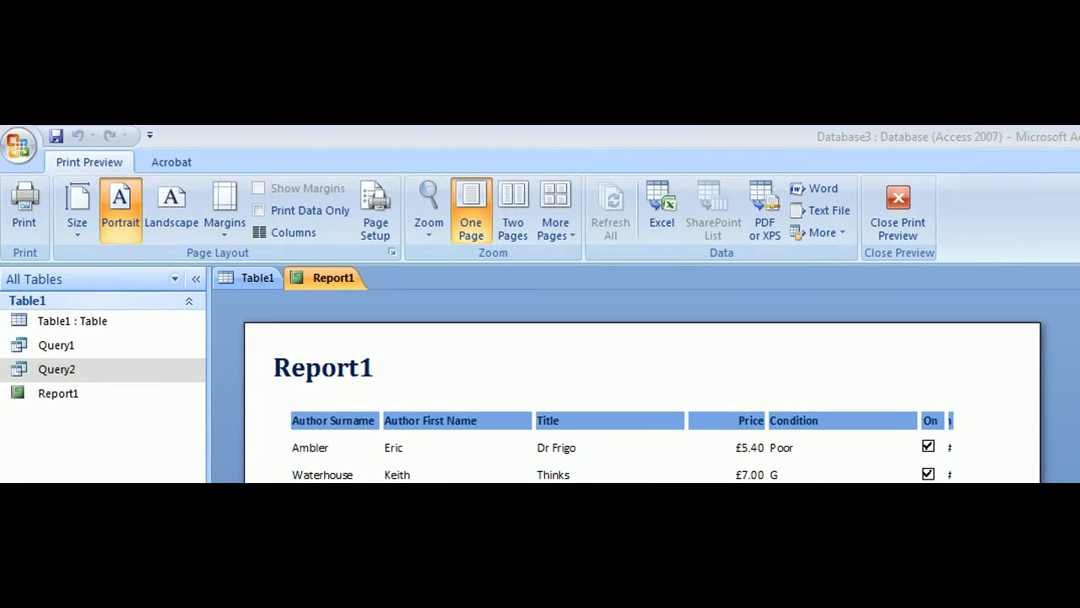
# Step: Close the print preview, leaving Report1 open as a regular report
pyautogui.click(58, 393)
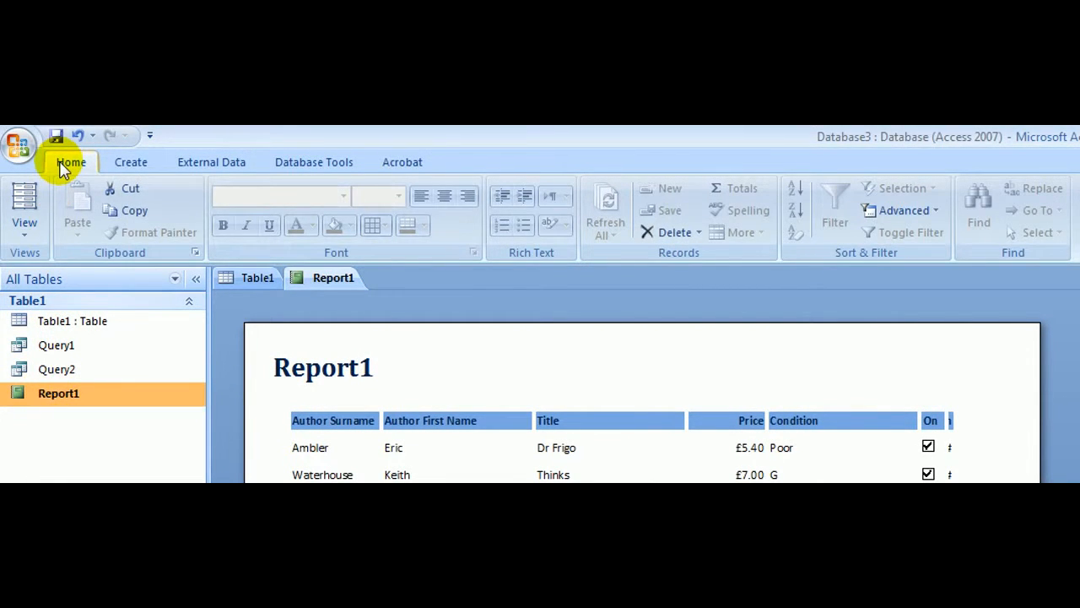
# Step: Switch Report1 to Design View to edit its sections and controls
pyautogui.click(24, 202)
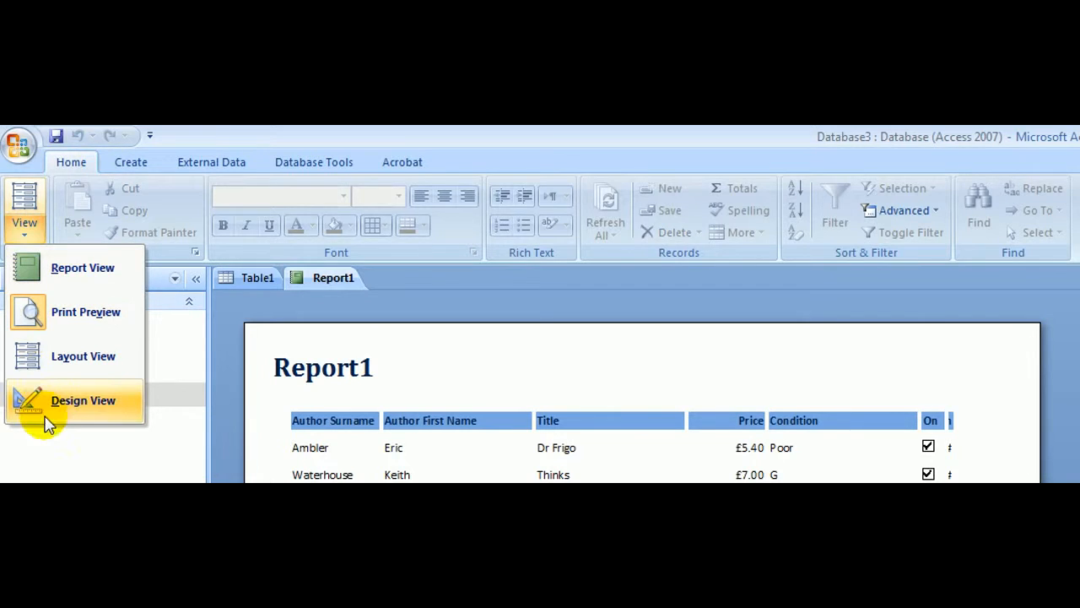
pyautogui.click(83, 400)
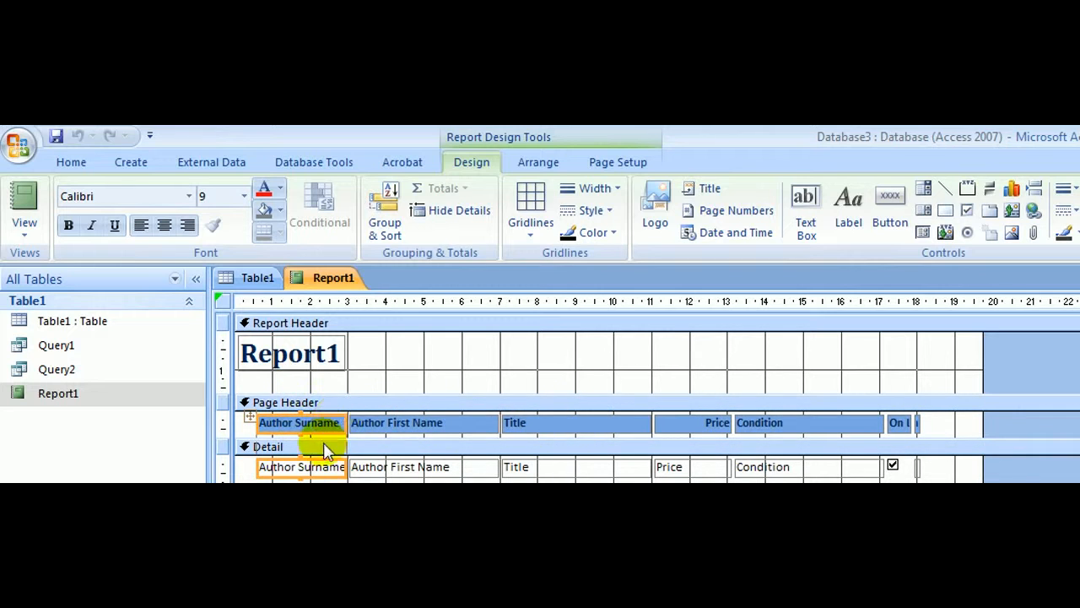
# Step: Narrow the Author Surname and Author First Name columns so On Loan? and Date of Loan fit the page
pyautogui.click(300, 422)
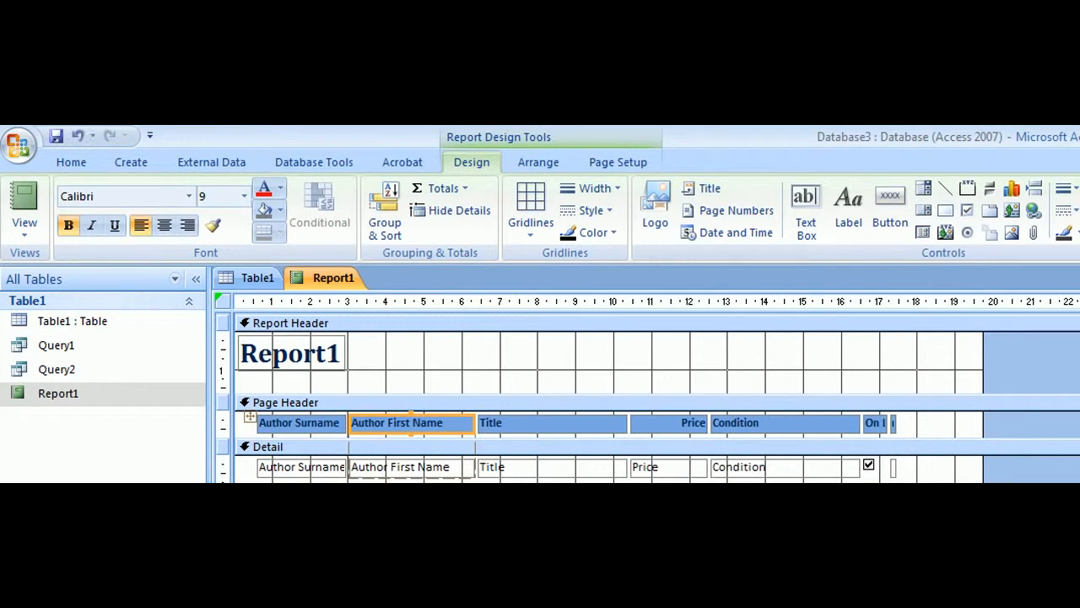
pyautogui.click(397, 422)
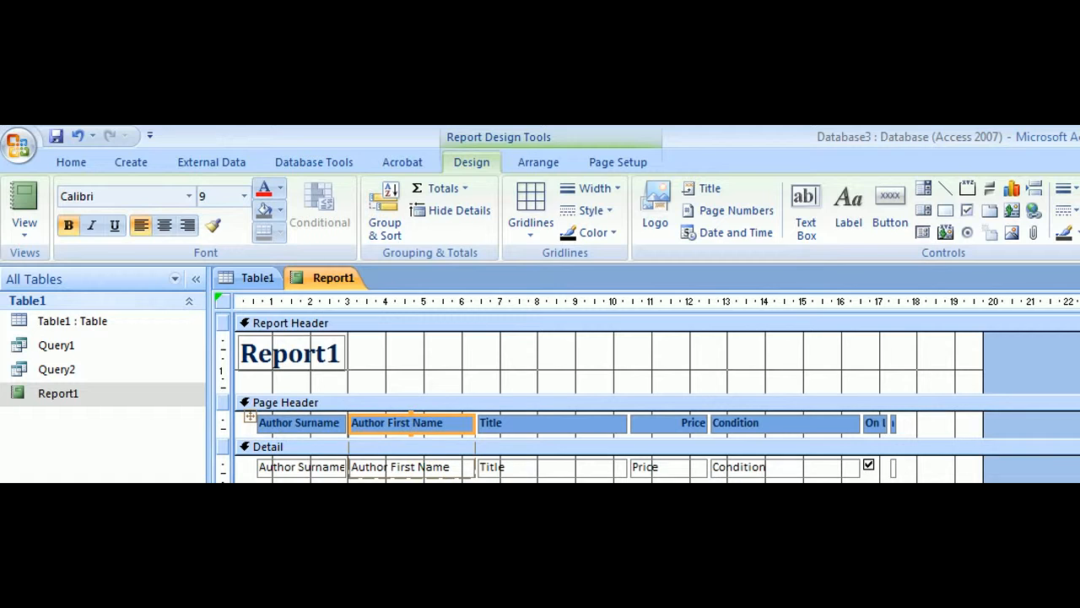
pyautogui.moveTo(611, 425)
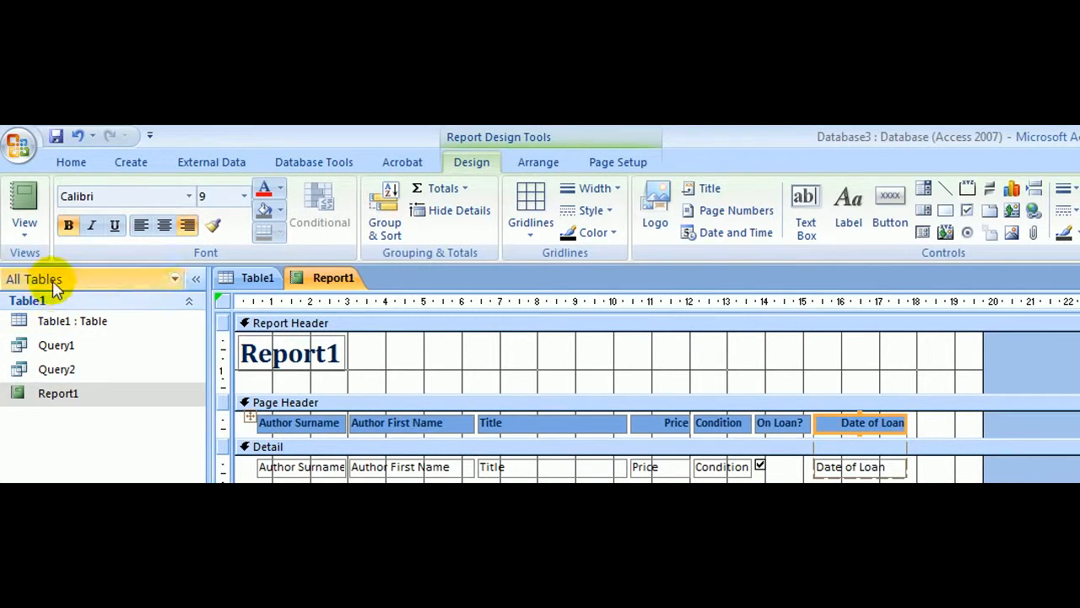
pyautogui.click(24, 202)
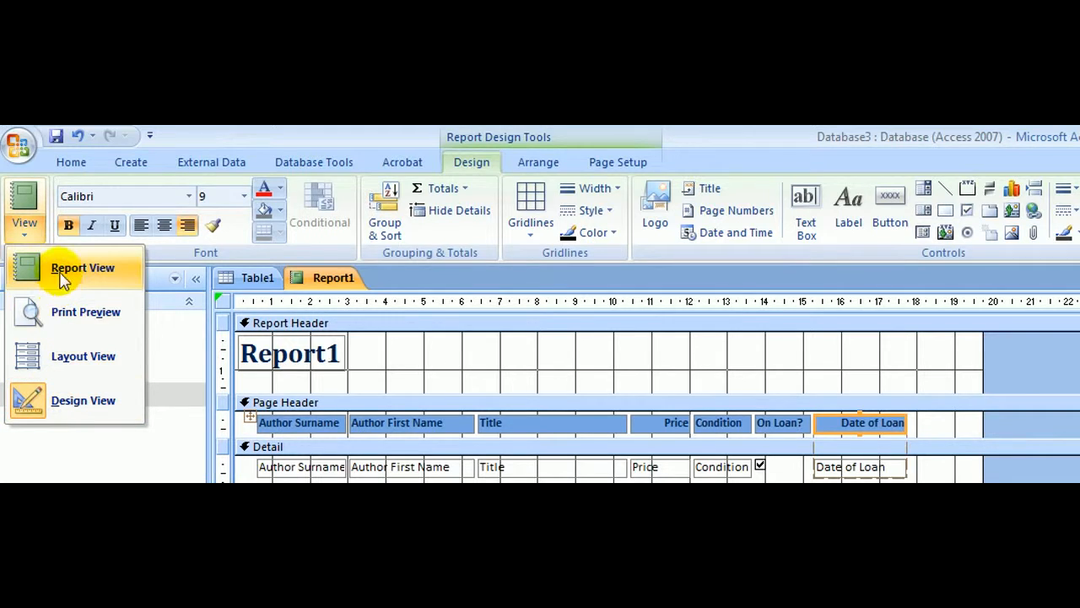
# Step: Return to Report View to check every column, including Date of Loan, shows fully
pyautogui.click(81, 267)
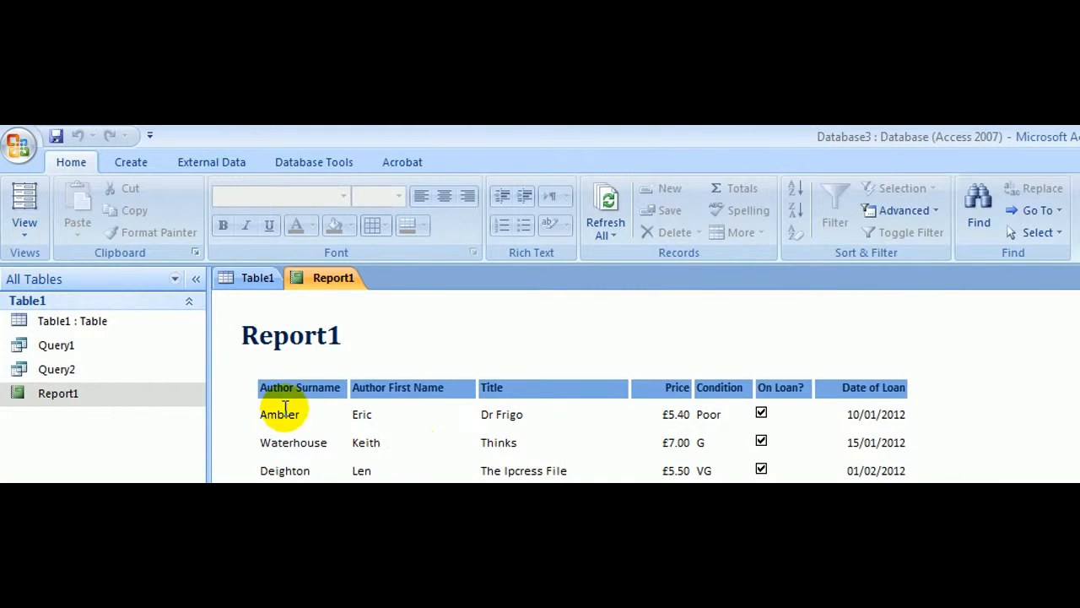
pyautogui.moveTo(319, 372)
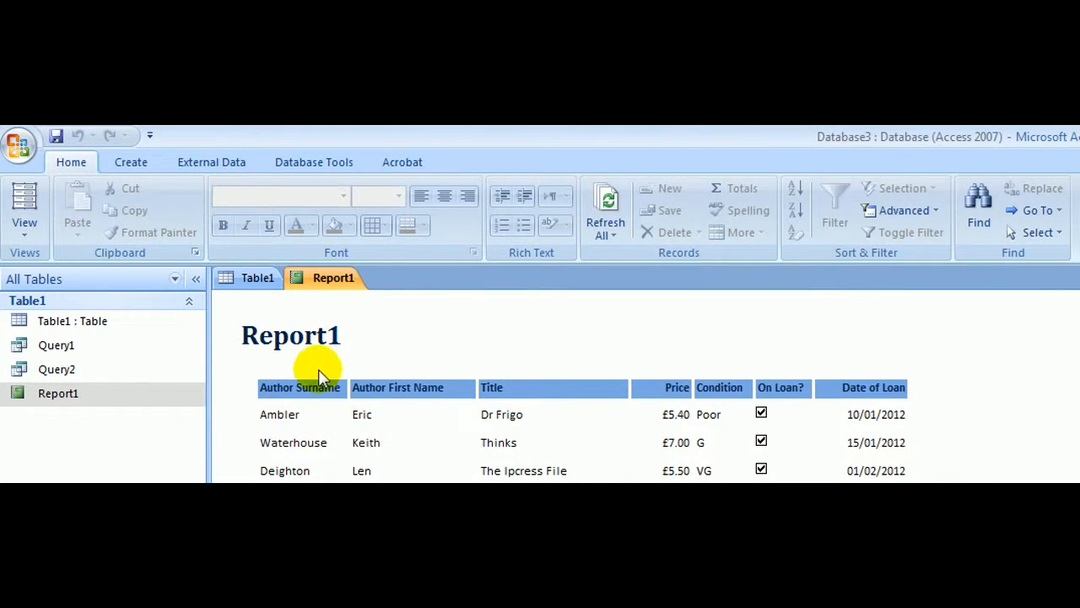
pyautogui.moveTo(300, 391)
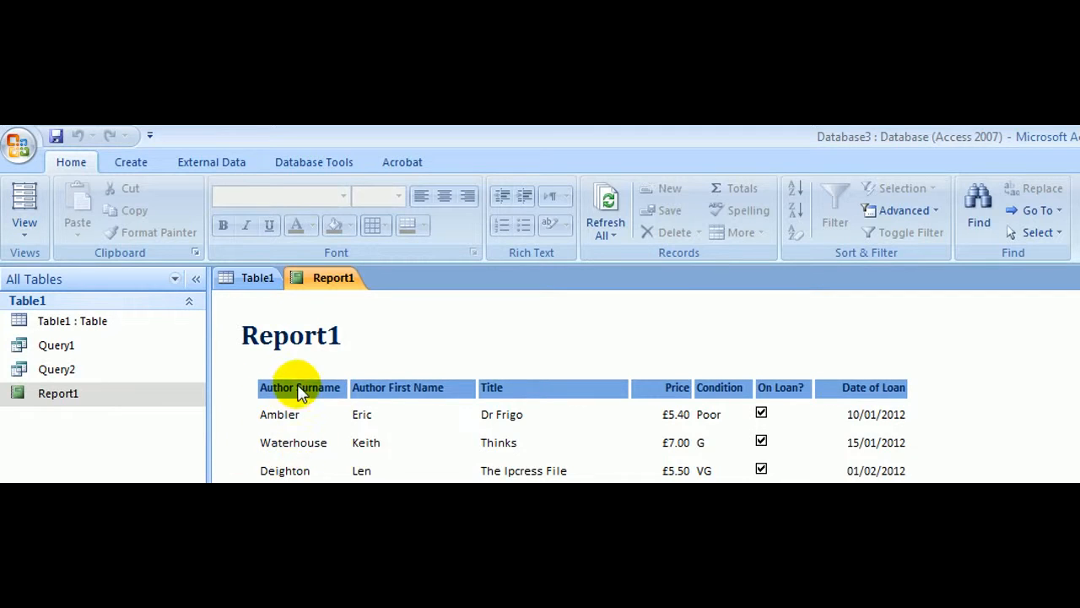
pyautogui.moveTo(439, 392)
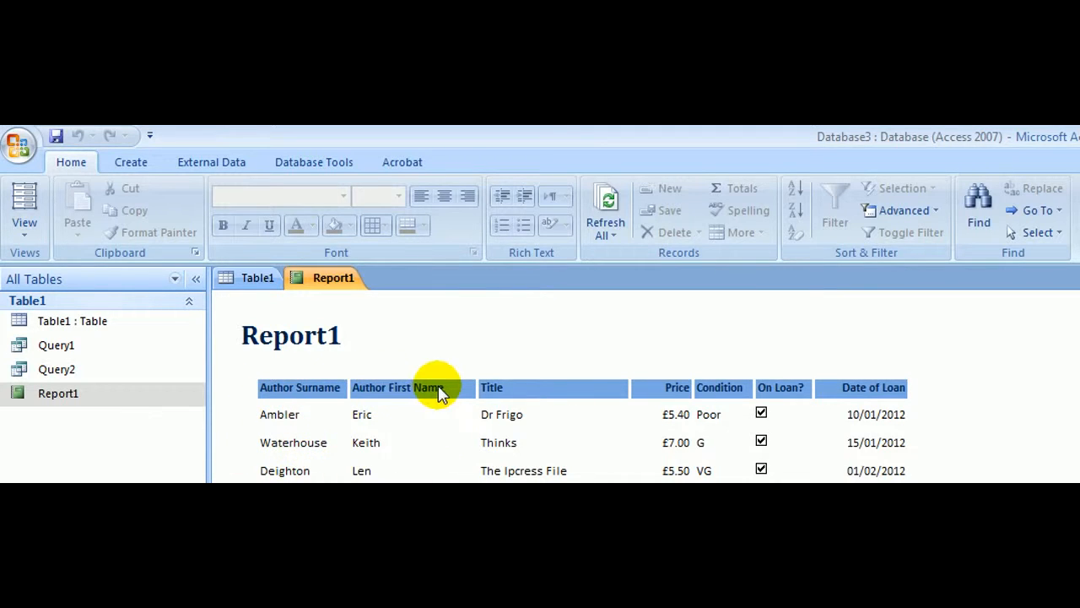
pyautogui.moveTo(591, 397)
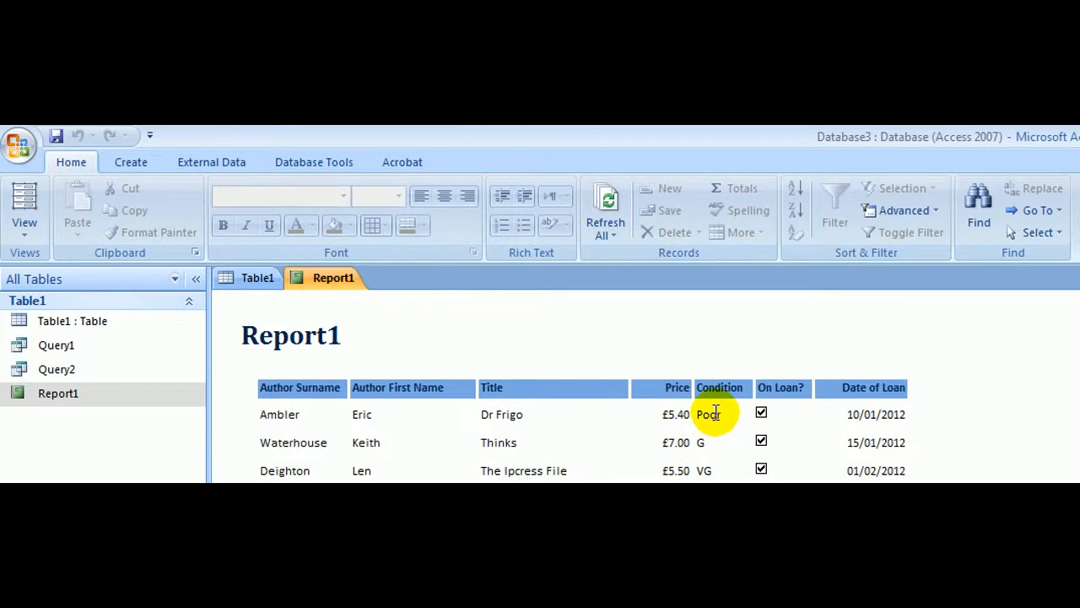
pyautogui.moveTo(874, 387)
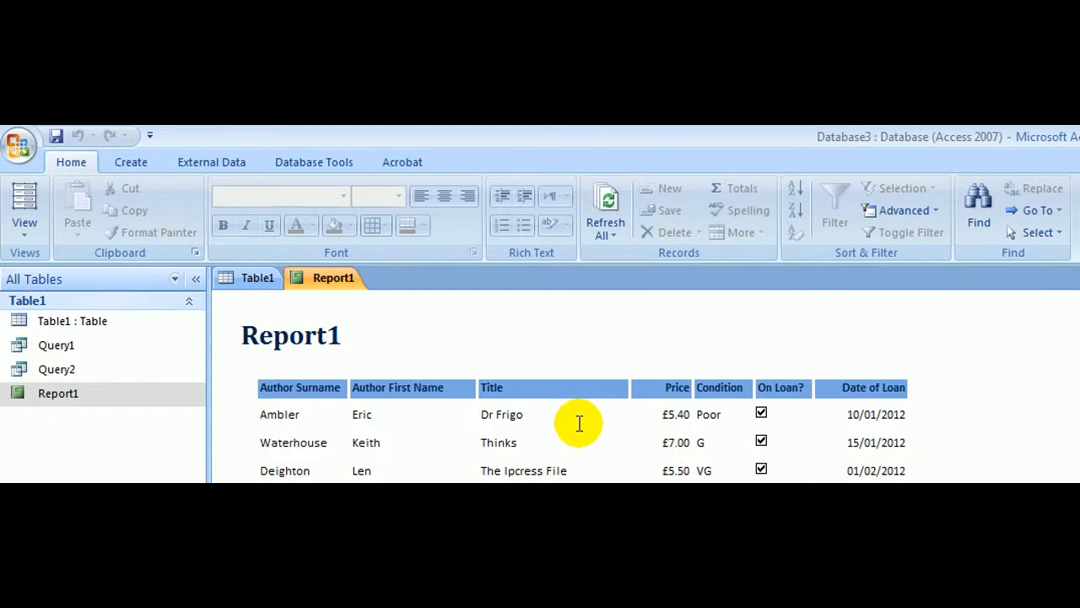
pyautogui.moveTo(567, 410)
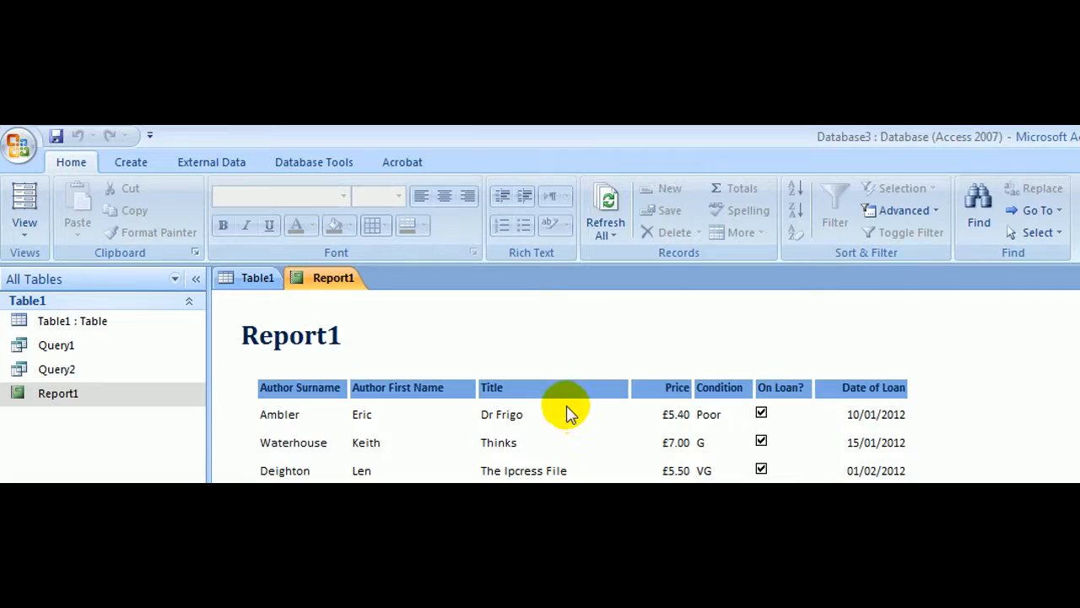